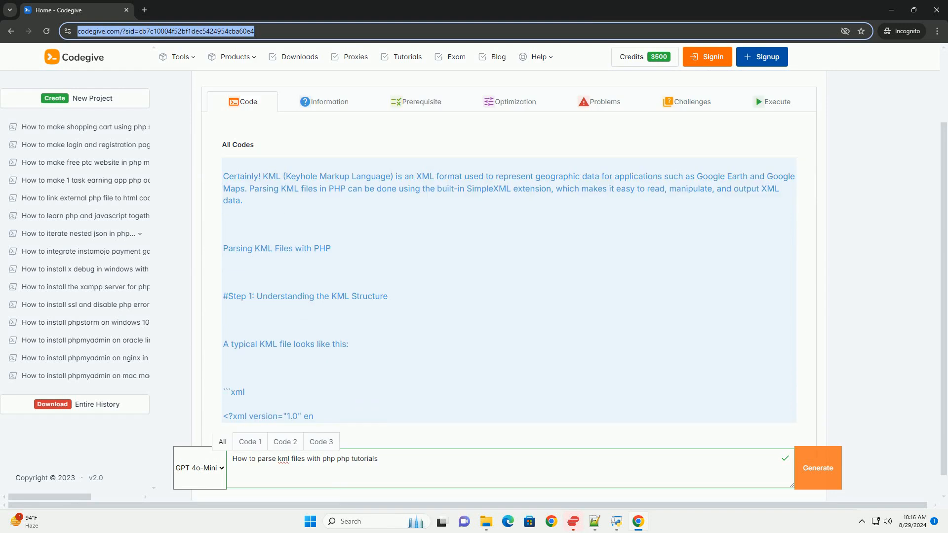
{"action": "scroll", "scroll_direction": "down", "scroll_amount": 3}
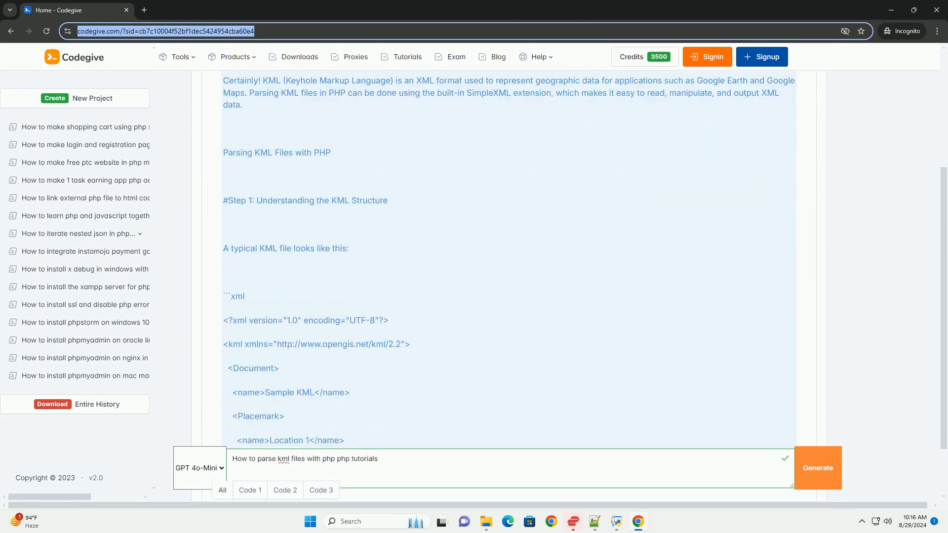
{"action": "scroll", "scroll_direction": "down", "scroll_amount": 3}
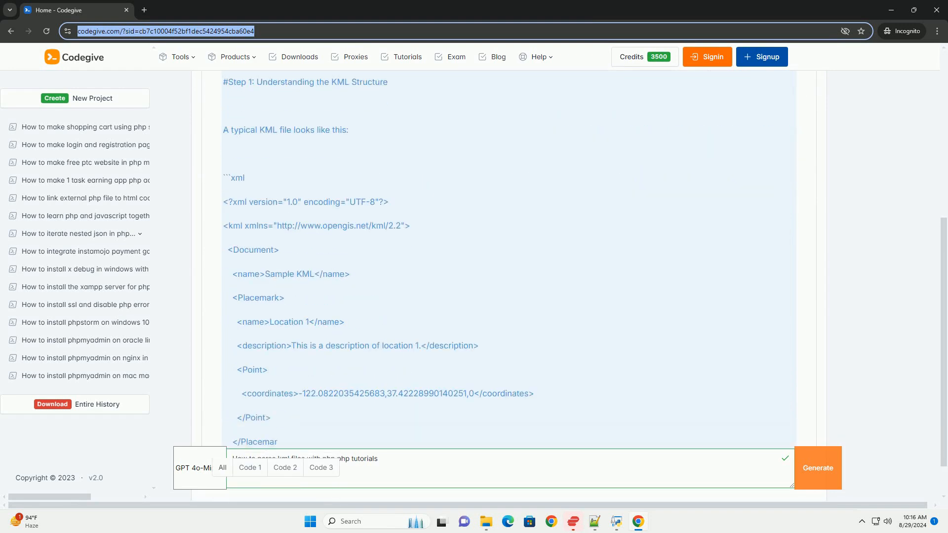
{"action": "scroll", "scroll_direction": "down", "scroll_amount": 3}
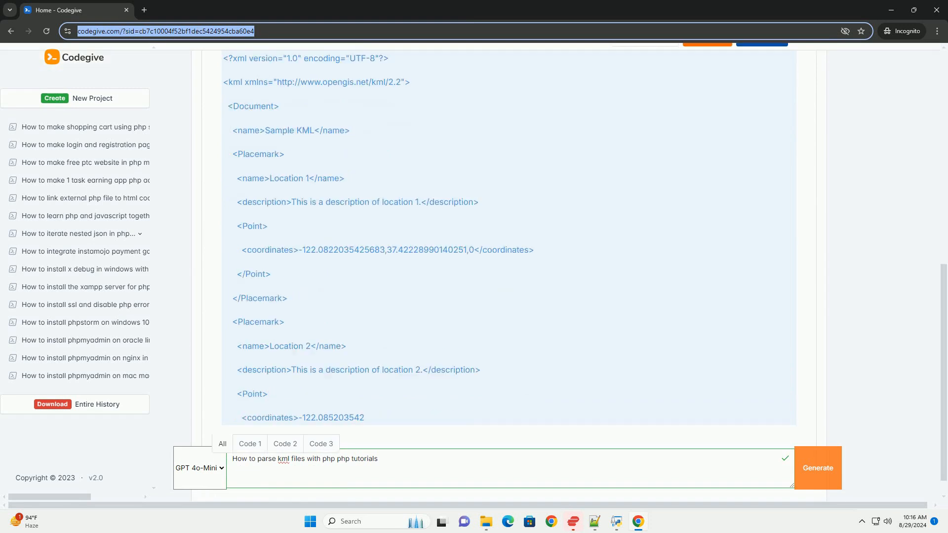
{"action": "scroll", "scroll_direction": "down", "scroll_amount": 3}
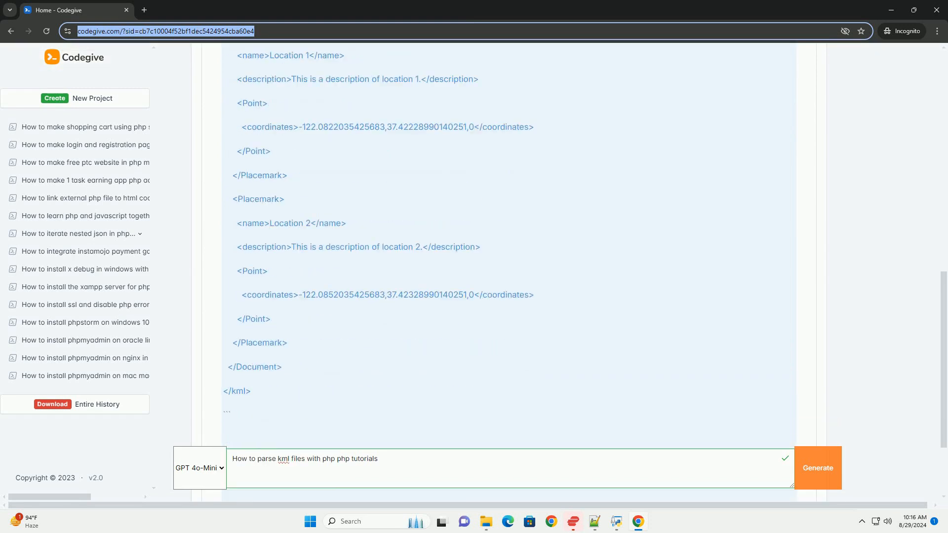
{"action": "scroll", "scroll_direction": "down", "scroll_amount": 3}
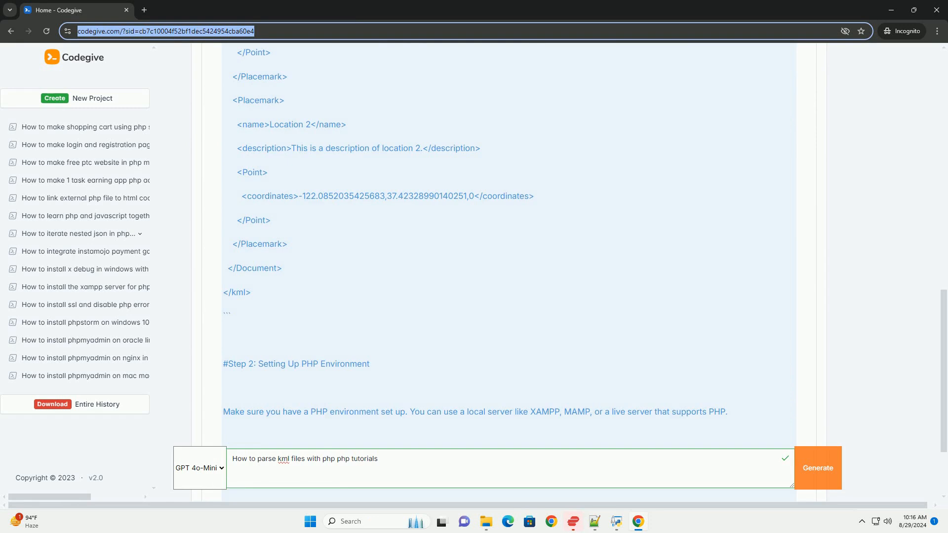
{"action": "scroll", "scroll_direction": "down", "scroll_amount": 3}
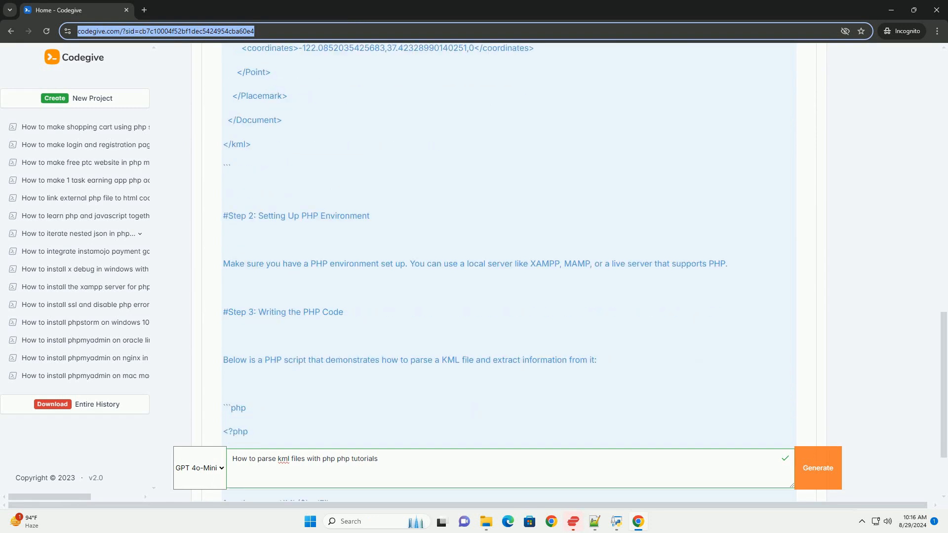
{"action": "scroll", "scroll_direction": "down", "scroll_amount": 3}
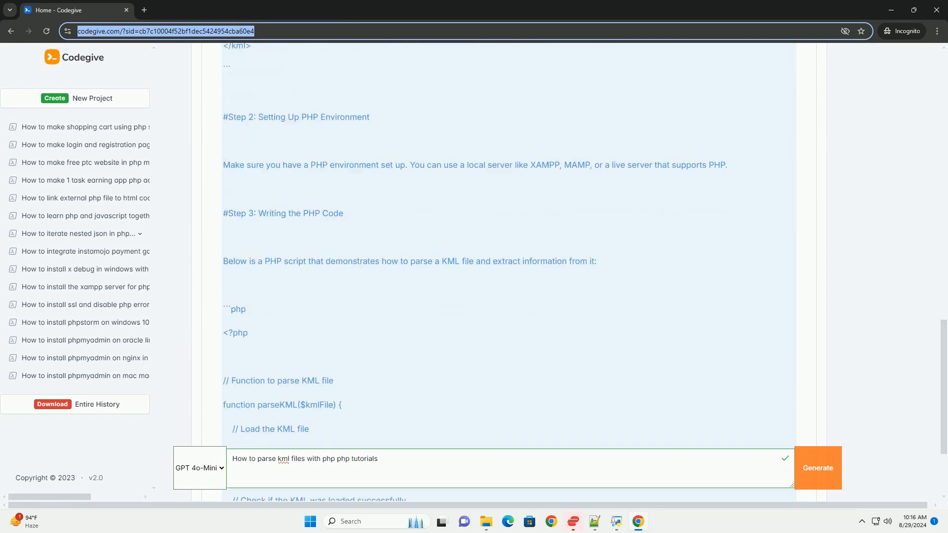
{"action": "scroll", "scroll_direction": "down", "scroll_amount": 3}
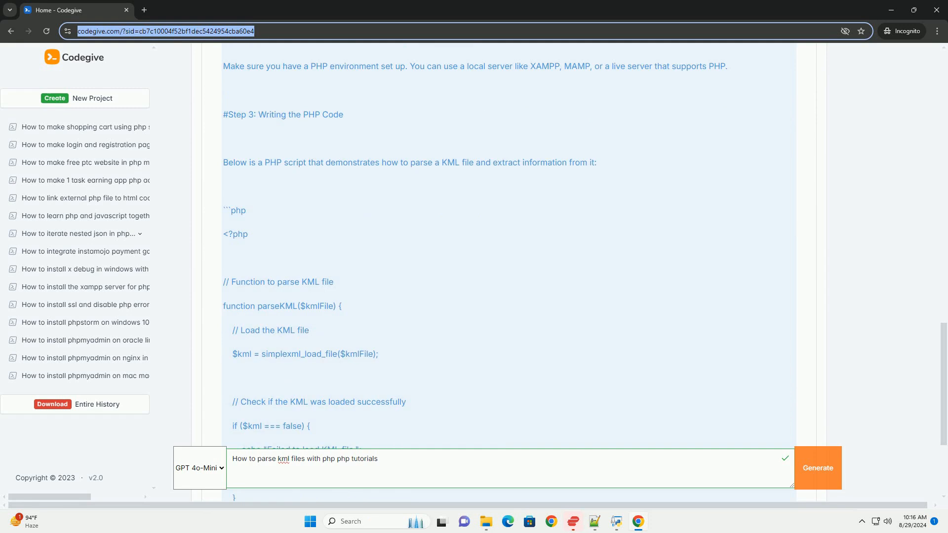
{"action": "scroll", "scroll_direction": "down", "scroll_amount": 3}
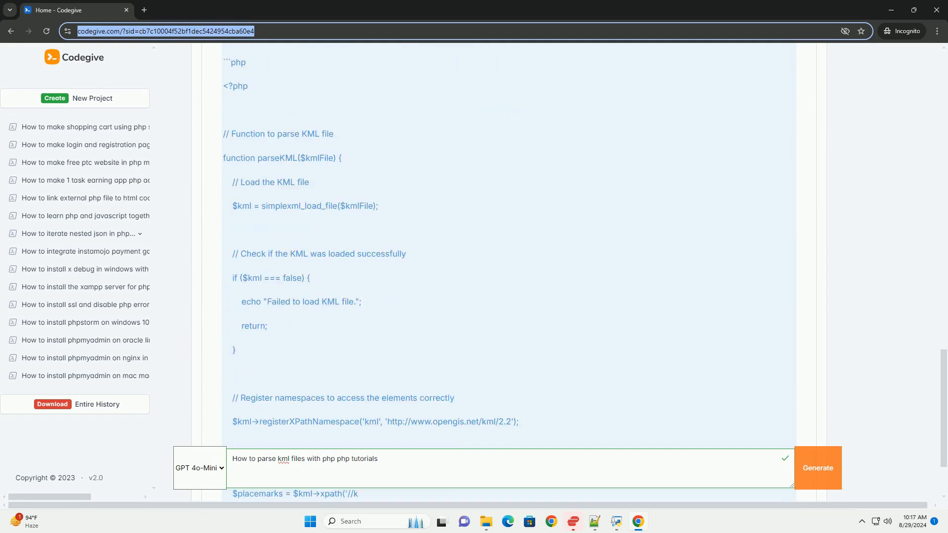
{"action": "scroll", "scroll_direction": "down", "scroll_amount": 3}
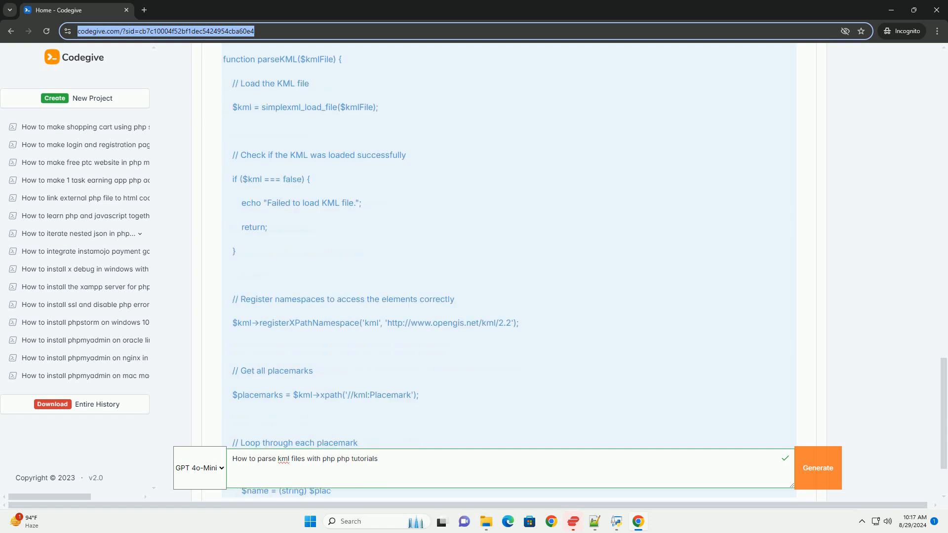
{"action": "scroll", "scroll_direction": "down", "scroll_amount": 3}
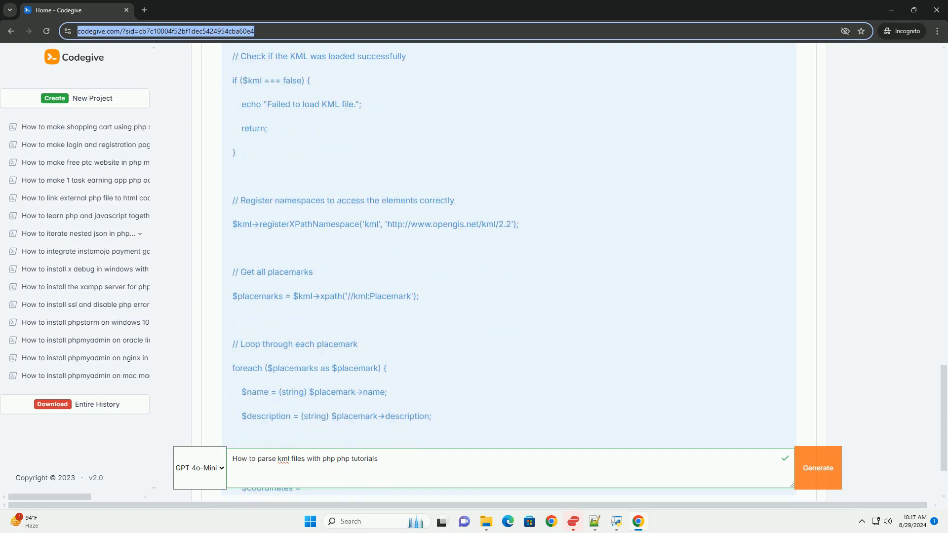
{"action": "scroll", "scroll_direction": "down", "scroll_amount": 3}
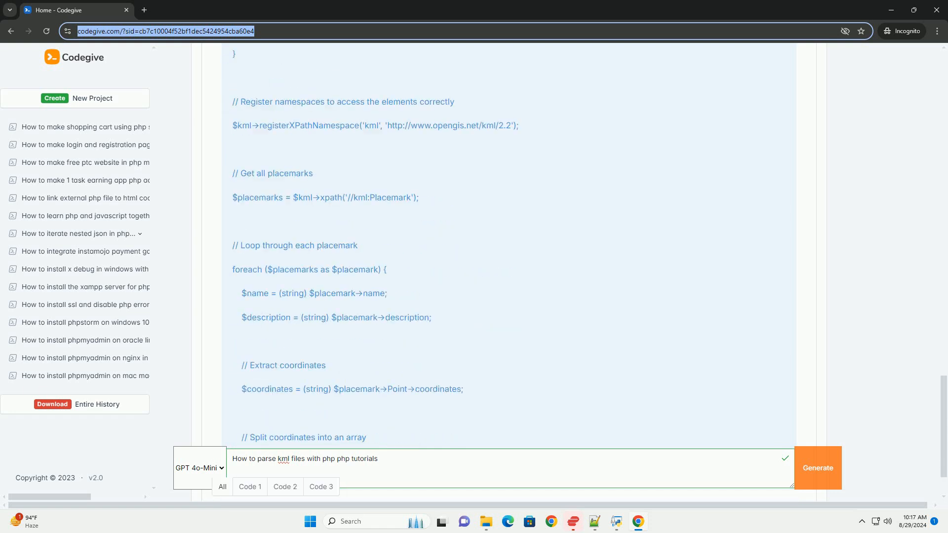
{"action": "scroll", "scroll_direction": "down", "scroll_amount": 3}
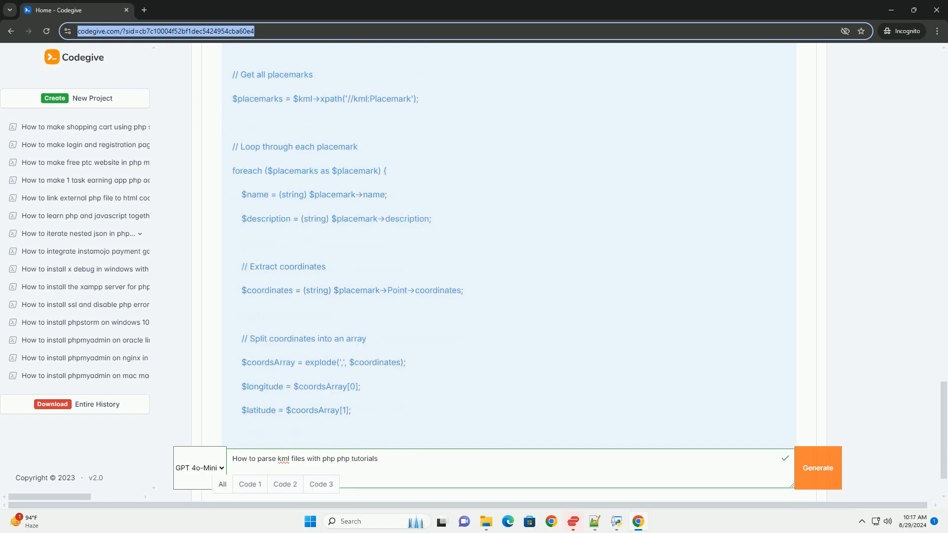
{"action": "scroll", "scroll_direction": "down", "scroll_amount": 3}
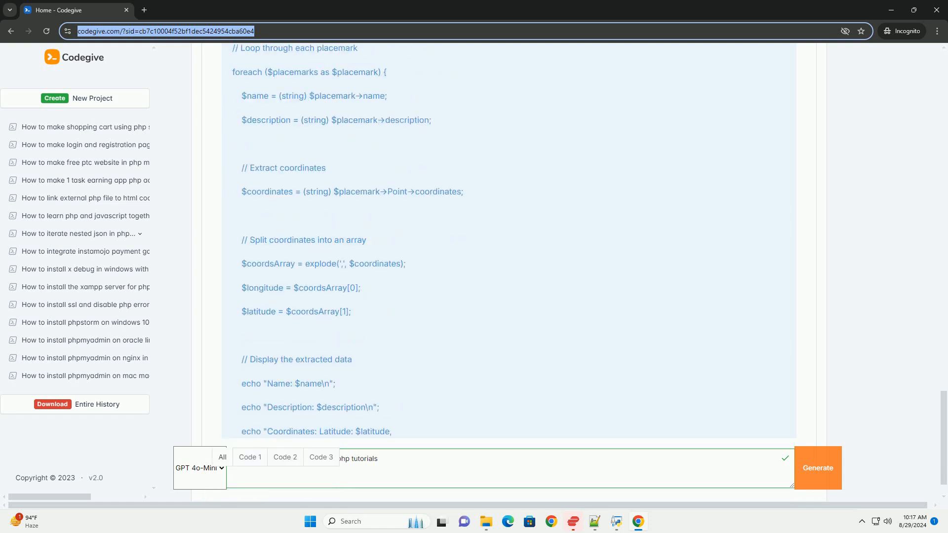
{"action": "scroll", "scroll_direction": "down", "scroll_amount": 3}
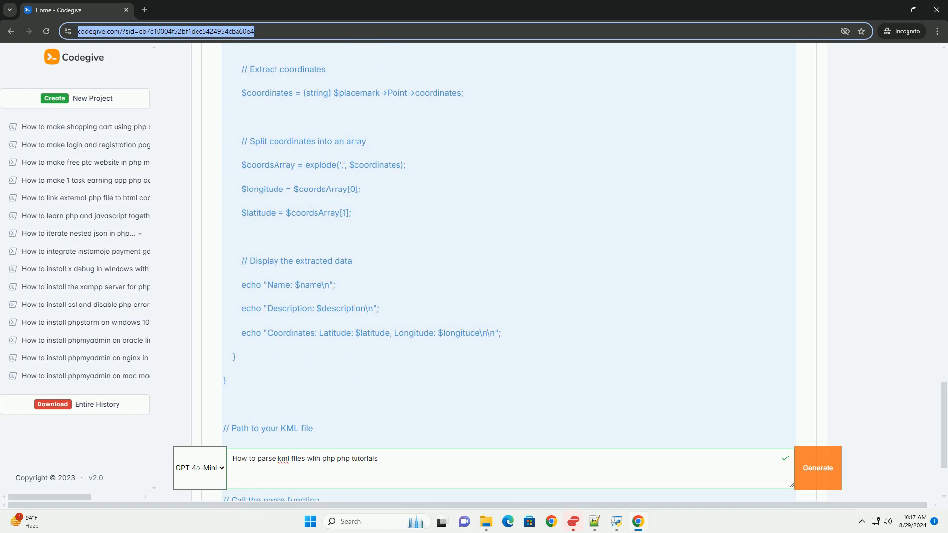
{"action": "scroll", "scroll_direction": "down", "scroll_amount": 3}
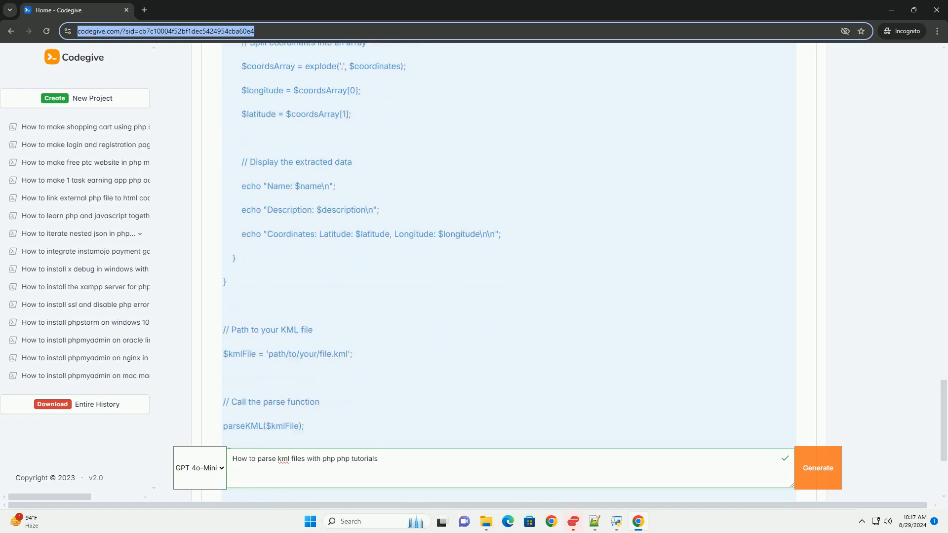
{"action": "scroll", "scroll_direction": "down", "scroll_amount": 3}
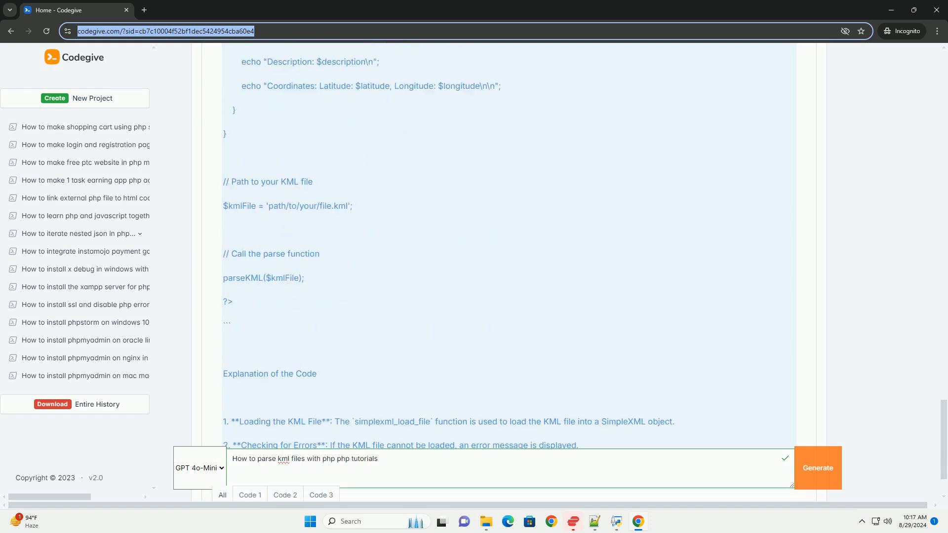
{"action": "scroll", "scroll_direction": "down", "scroll_amount": 3}
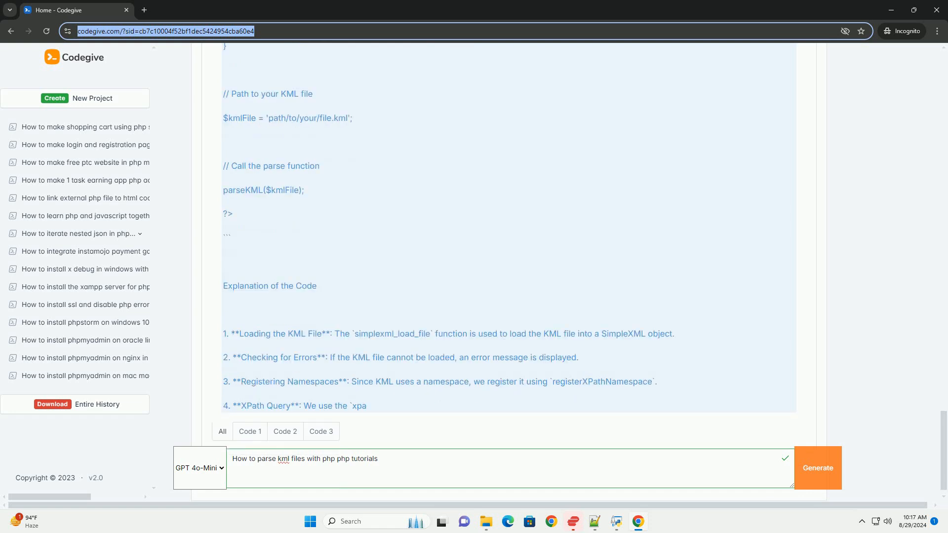
{"action": "scroll", "scroll_direction": "down", "scroll_amount": 3}
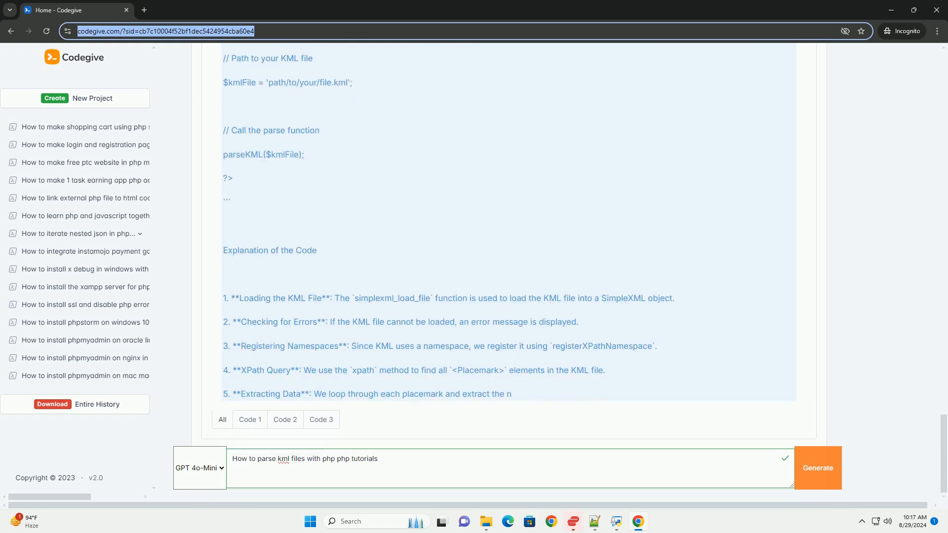
{"action": "scroll", "scroll_direction": "down", "scroll_amount": 3}
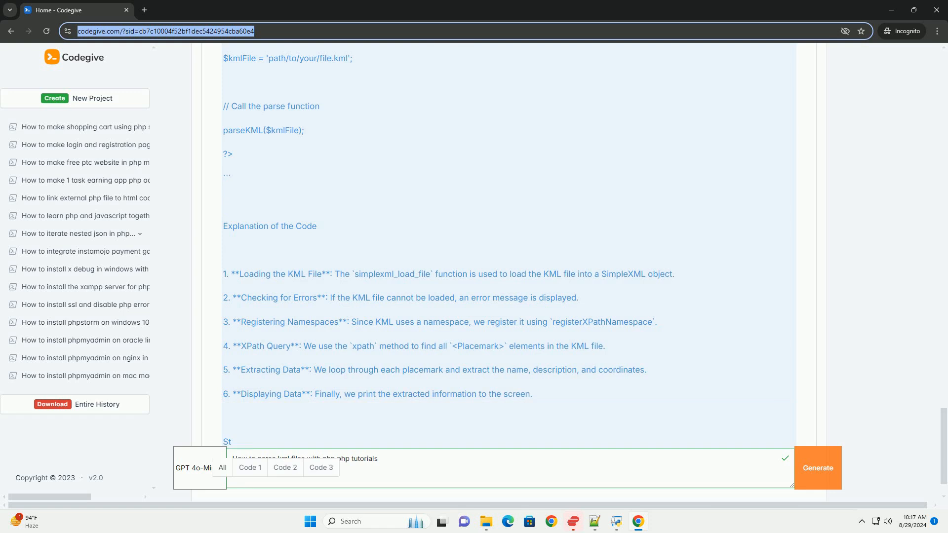
{"action": "scroll", "scroll_direction": "down", "scroll_amount": 3}
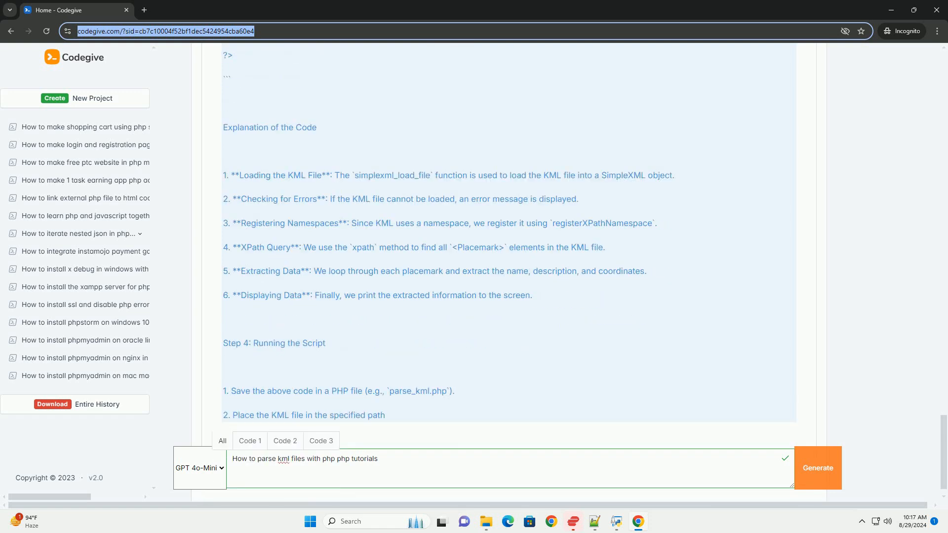
{"action": "scroll", "scroll_direction": "down", "scroll_amount": 3}
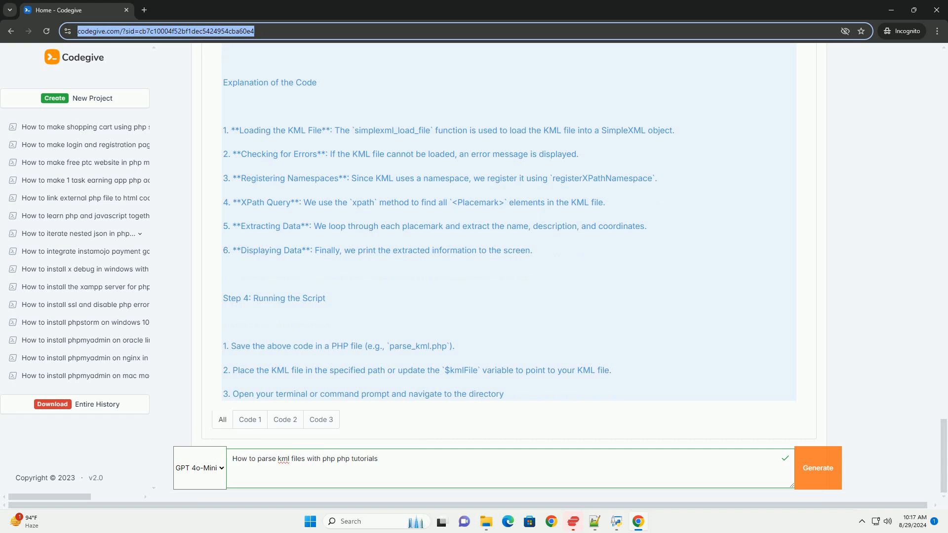
{"action": "scroll", "scroll_direction": "down", "scroll_amount": 3}
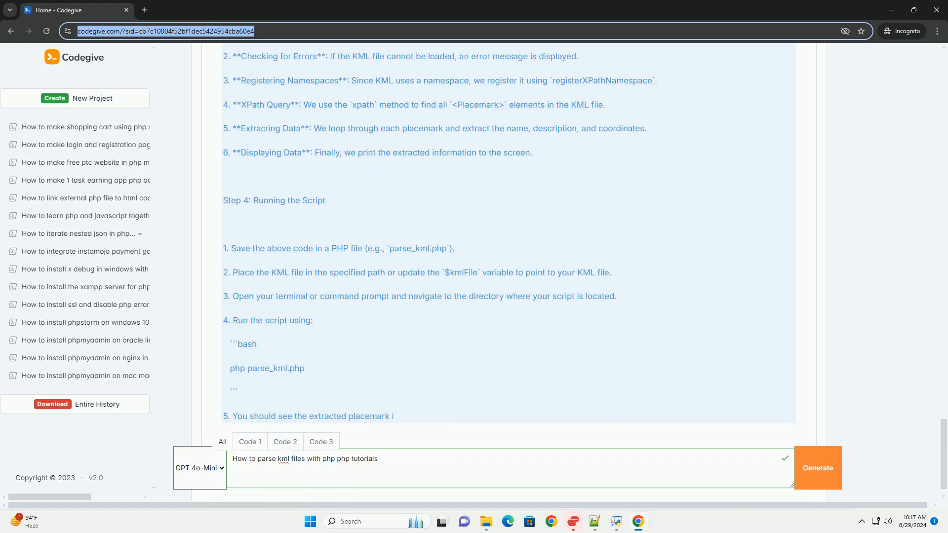
{"action": "scroll", "scroll_direction": "down", "scroll_amount": 3}
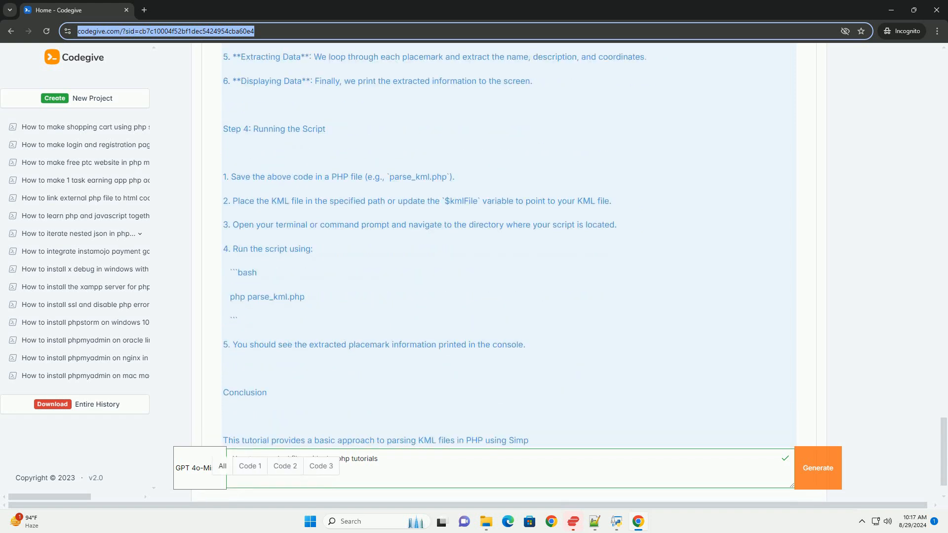
{"action": "scroll", "scroll_direction": "down", "scroll_amount": 3}
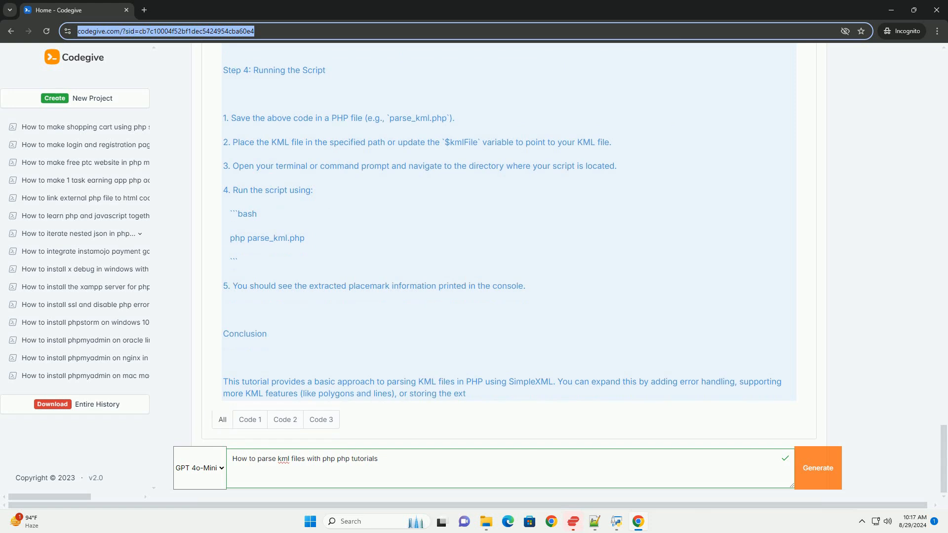